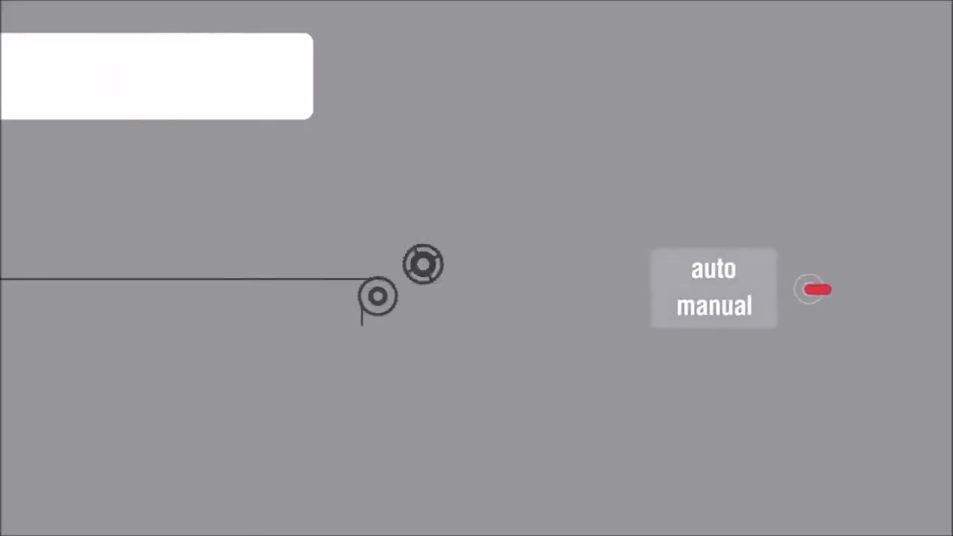
left_click(714, 307)
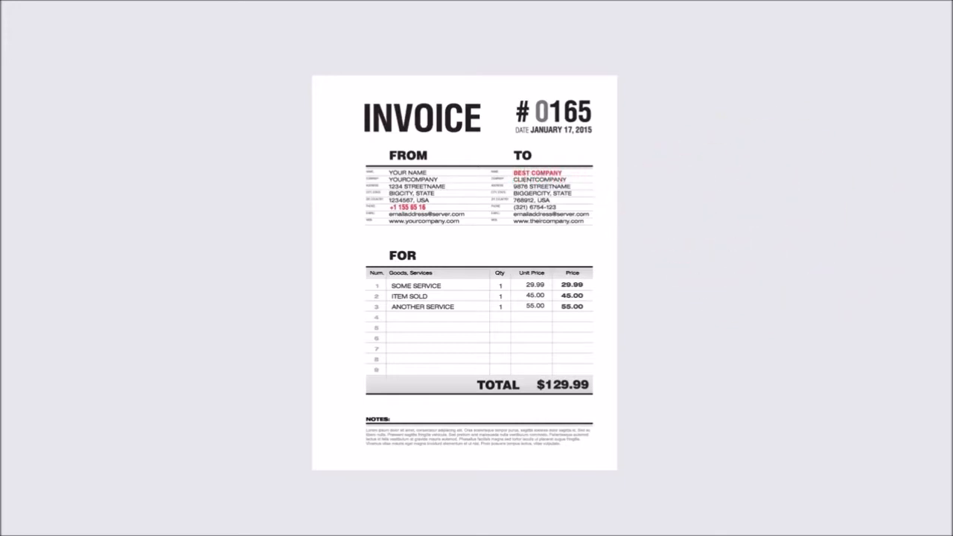
double_click(553, 131)
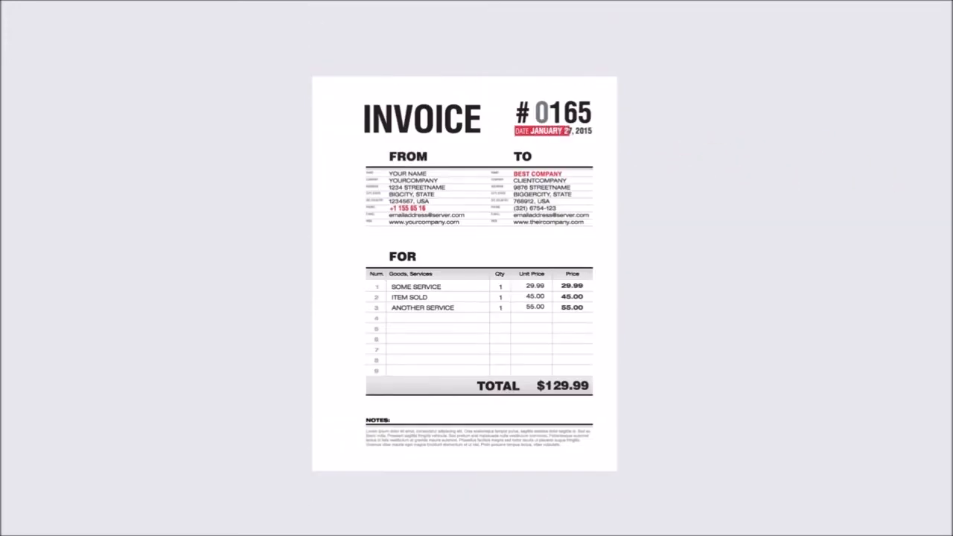